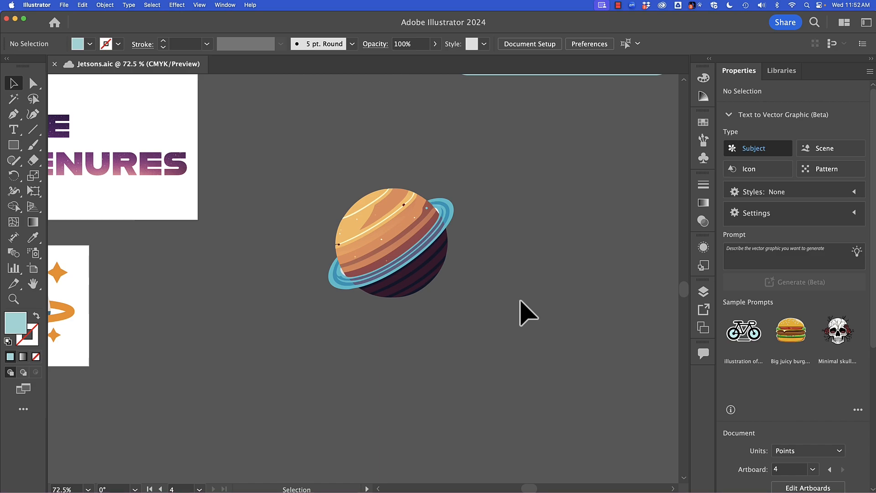
pyautogui.moveTo(416, 294)
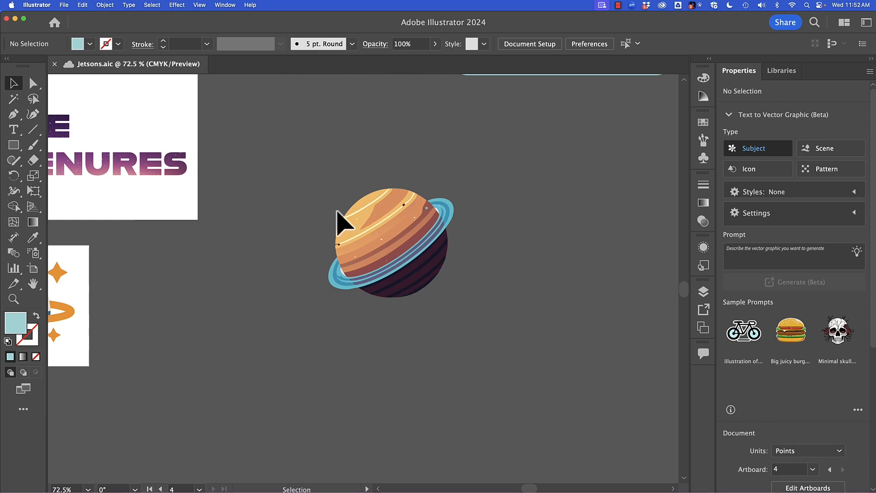
pyautogui.moveTo(316, 215)
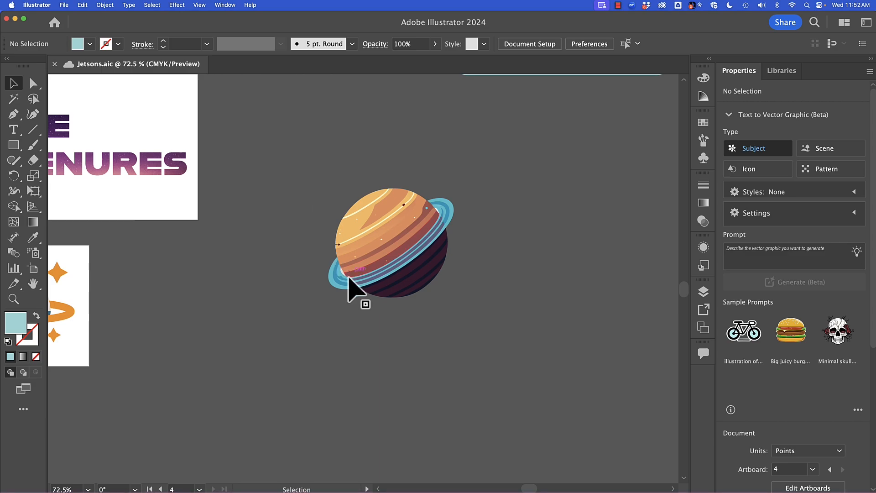
pyautogui.moveTo(338, 284)
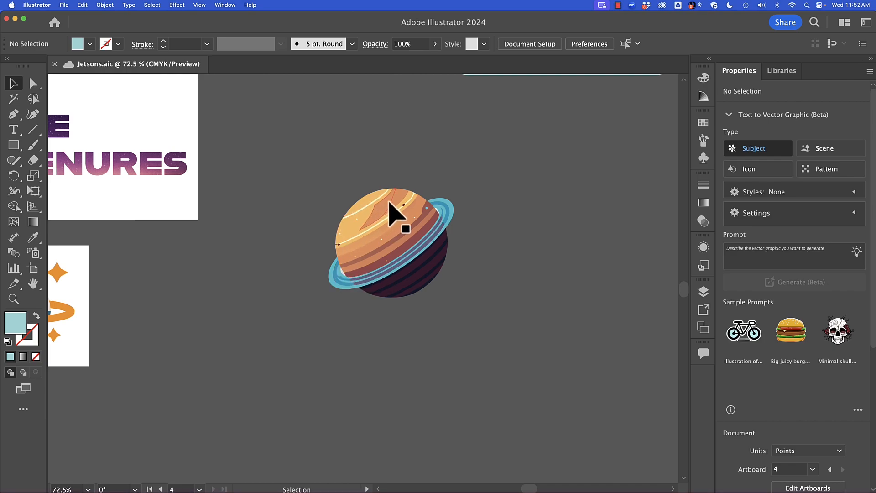
pyautogui.moveTo(408, 240)
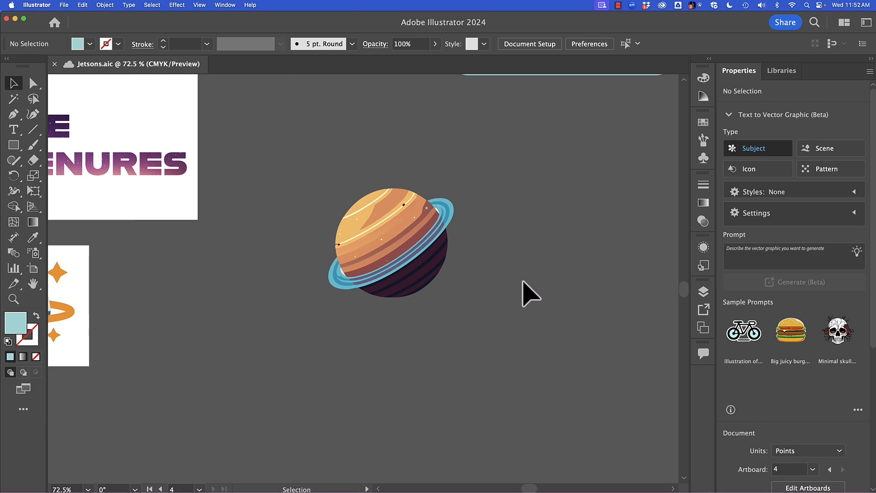
pyautogui.moveTo(525, 291)
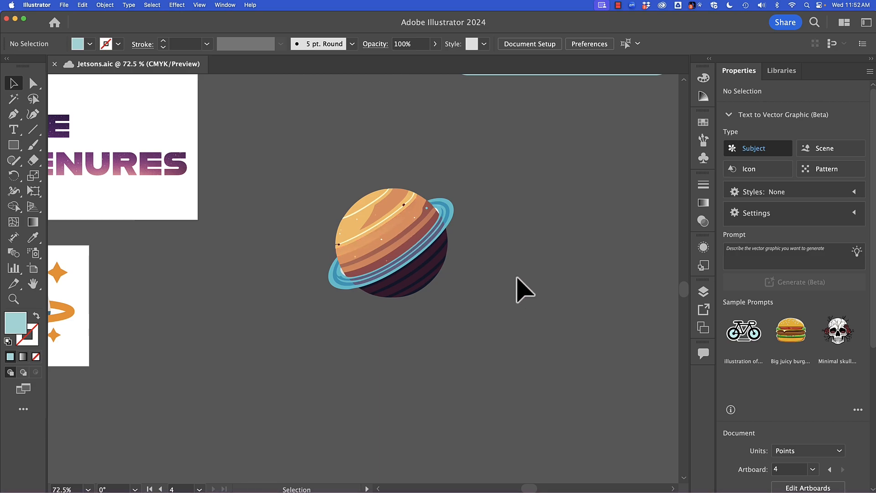
pyautogui.moveTo(703, 122)
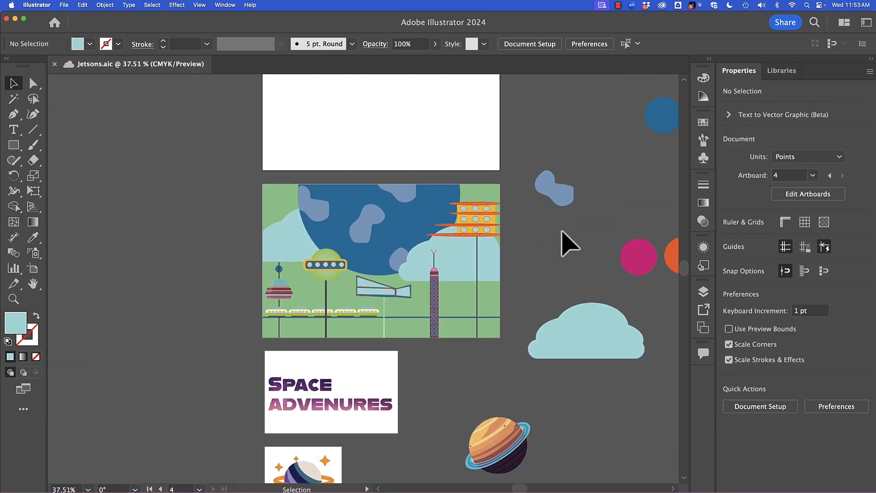
# Step: Expand the Text to Vector Graphic options and draw a small light blue box on the blank artboard
pyautogui.scroll(-3)
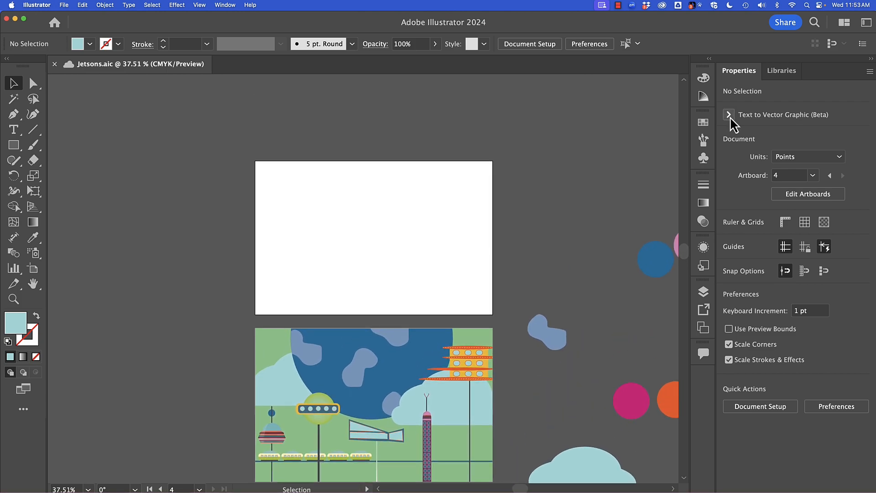
pyautogui.click(728, 114)
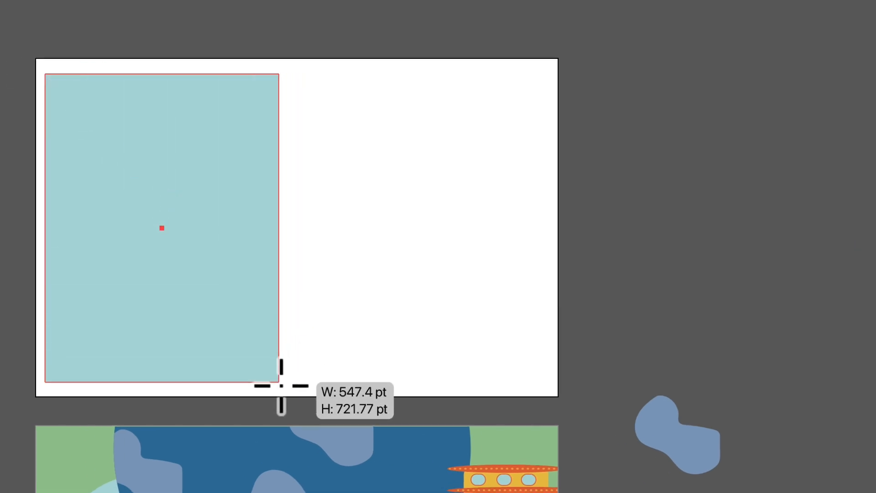
pyautogui.moveTo(282, 388); pyautogui.dragTo(296, 375)
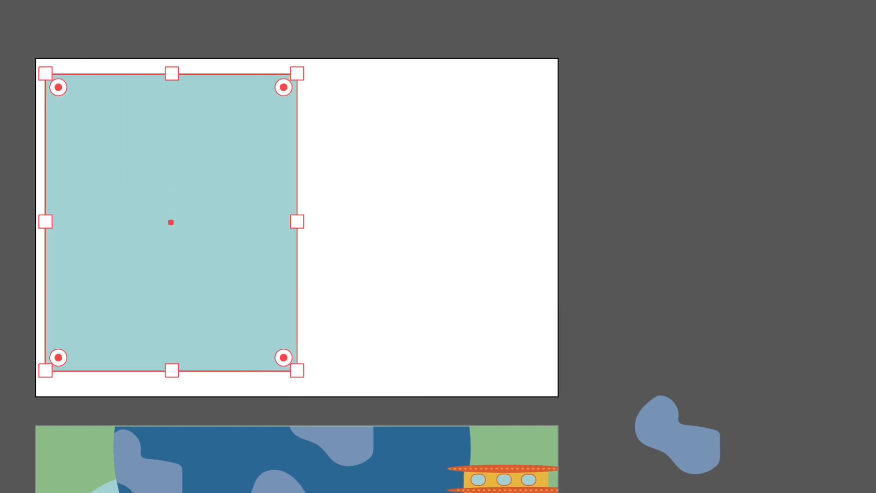
pyautogui.moveTo(284, 357); pyautogui.dragTo(254, 318)
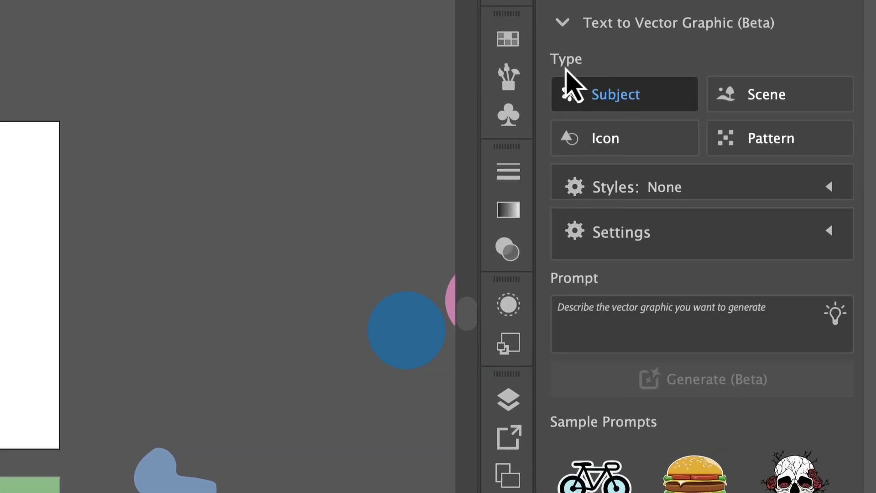
pyautogui.moveTo(565, 86)
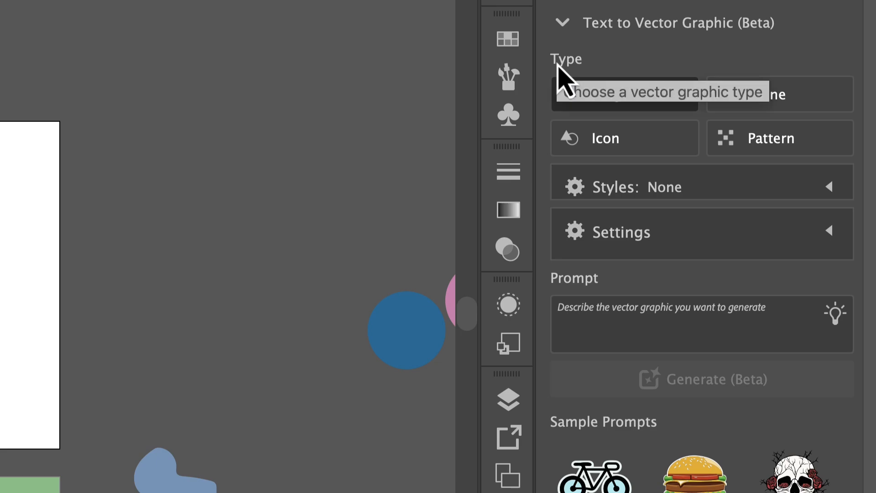
pyautogui.moveTo(586, 75)
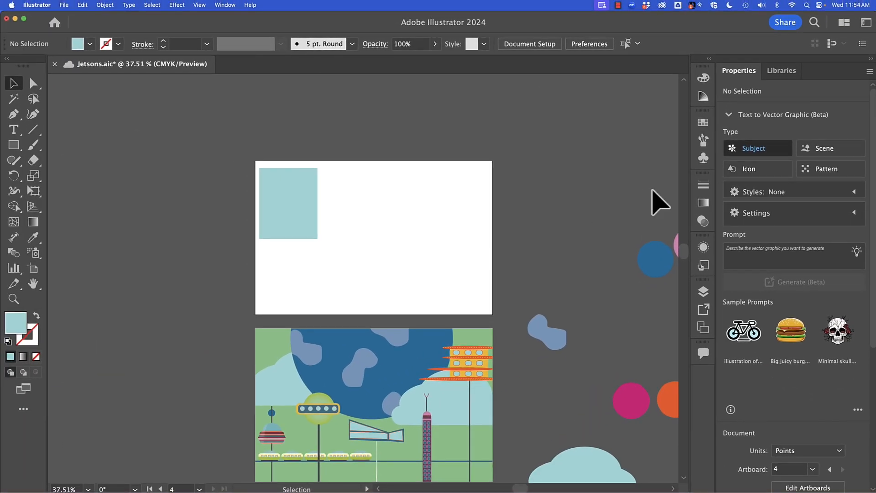
# Step: Generate vectors from 'planet with rings around it', compare variations, and select the third, badge-style planet
pyautogui.write('planet with rings around')
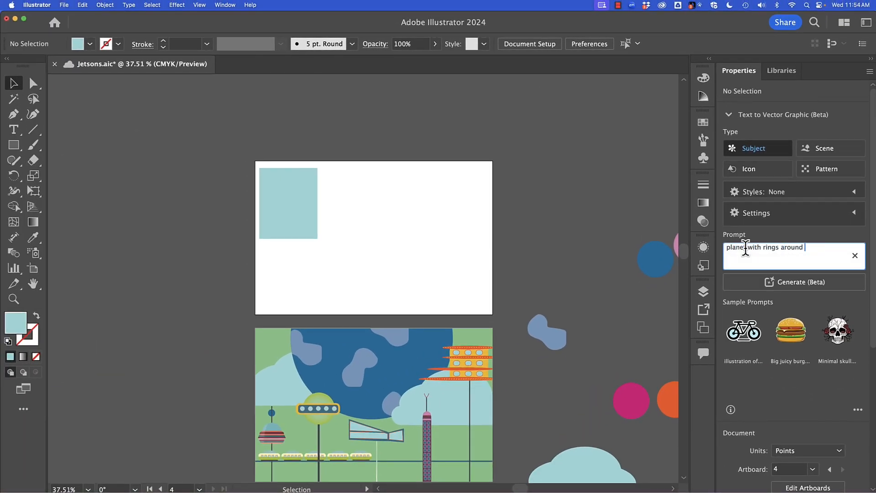
pyautogui.click(793, 282)
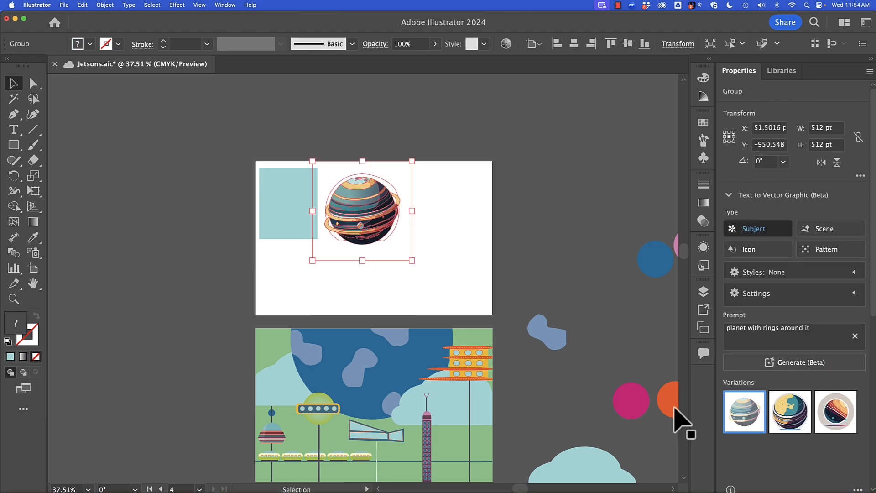
pyautogui.moveTo(335, 202)
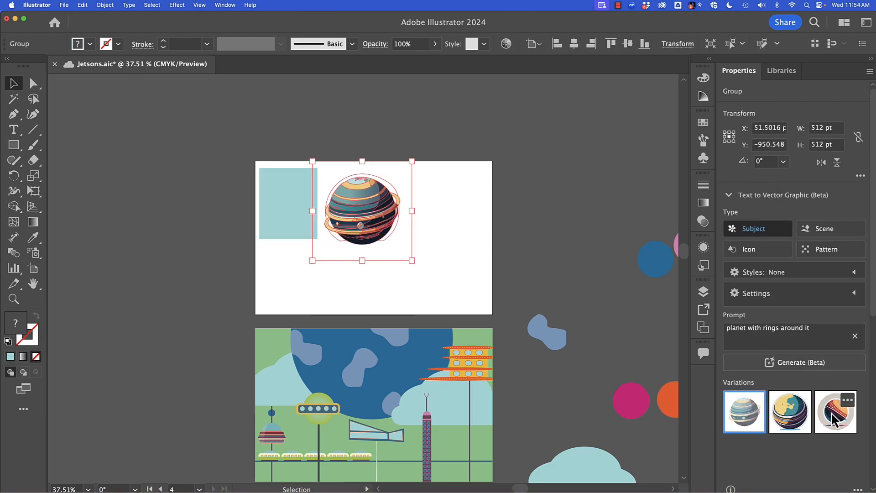
pyautogui.click(835, 412)
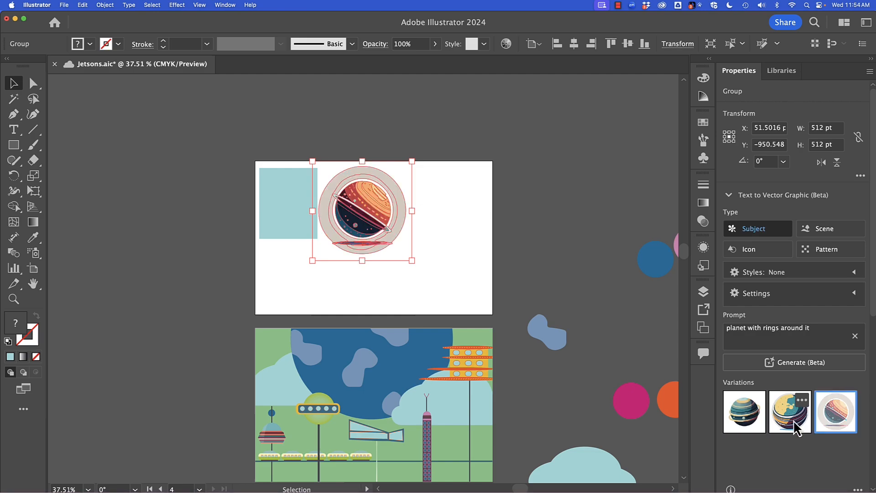
pyautogui.click(789, 412)
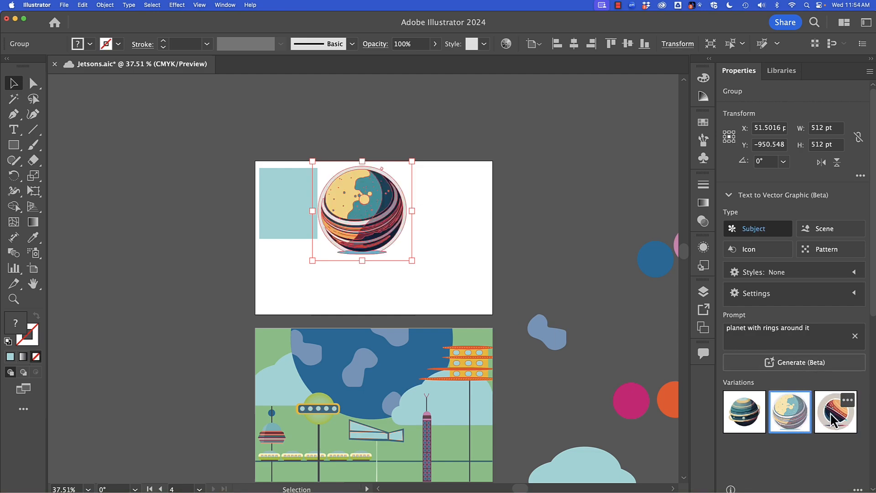
pyautogui.click(835, 411)
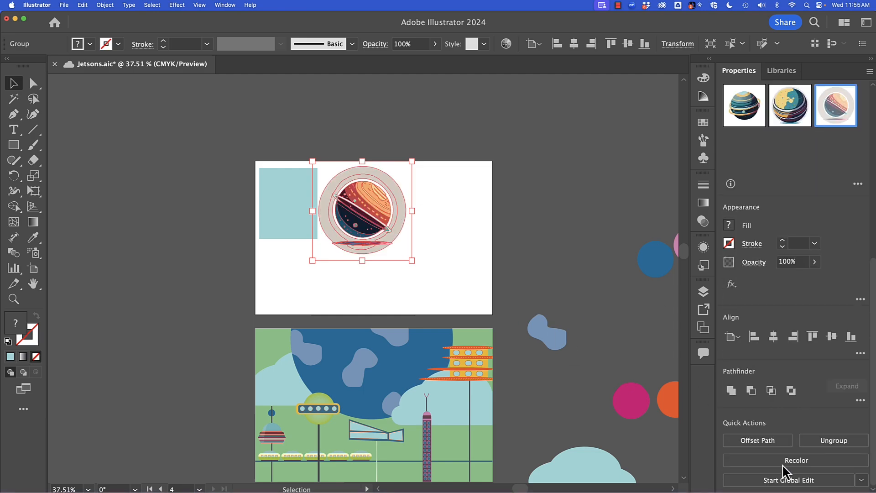
pyautogui.click(859, 431)
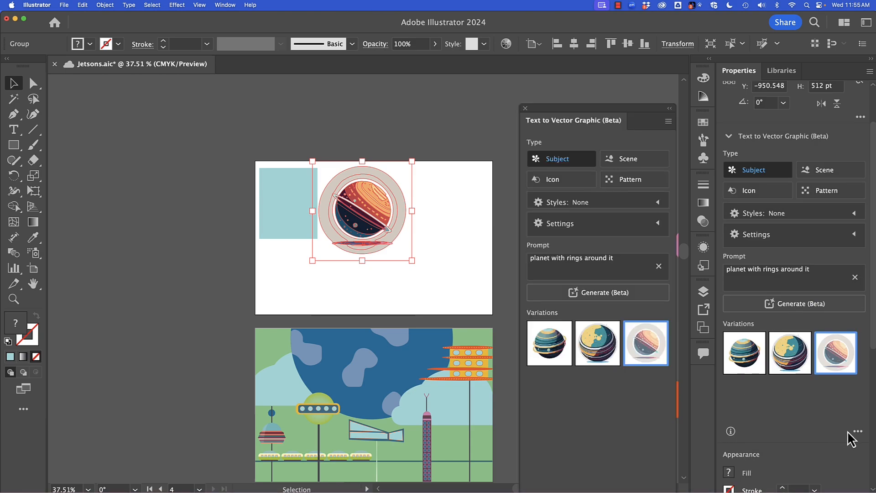
pyautogui.moveTo(644, 475)
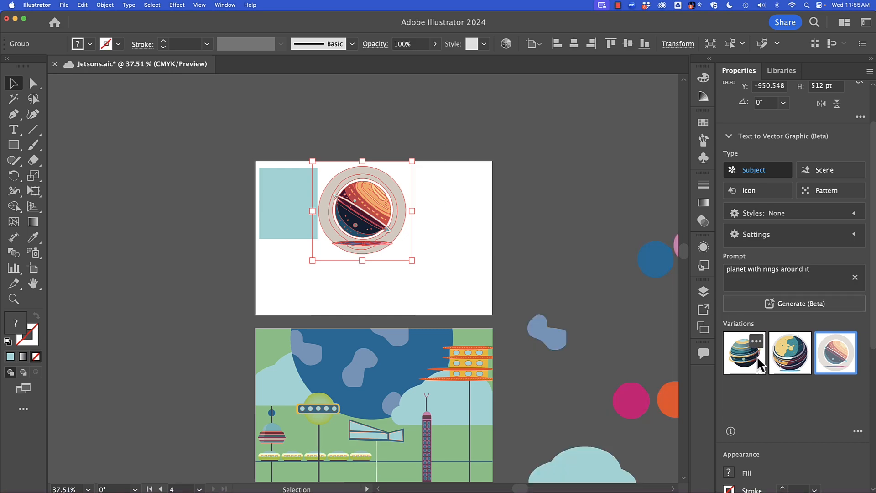
pyautogui.click(744, 353)
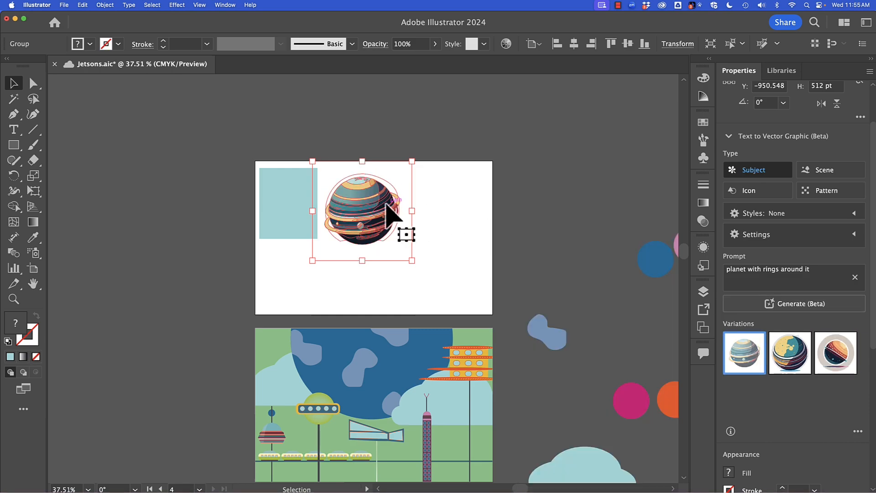
# Step: Move the planet left off the artboard and stretch the blue rectangle to fill it
pyautogui.moveTo(361, 210); pyautogui.dragTo(182, 237)
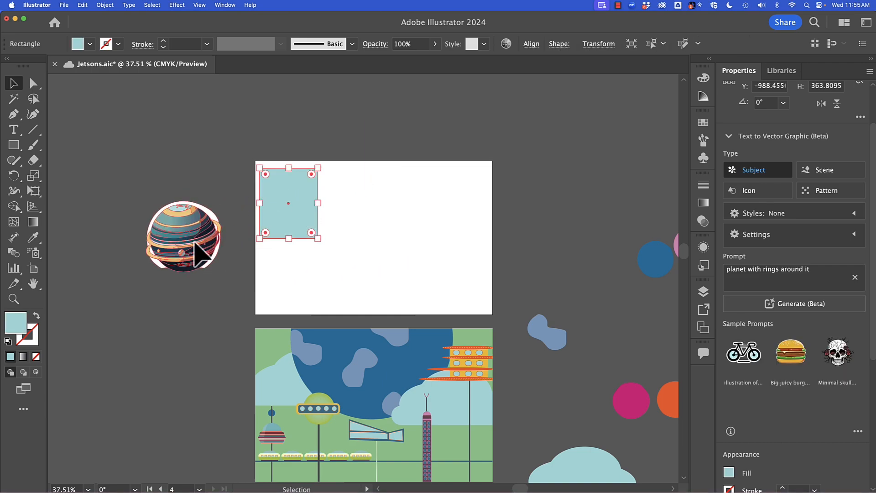
pyautogui.moveTo(183, 235); pyautogui.dragTo(288, 203)
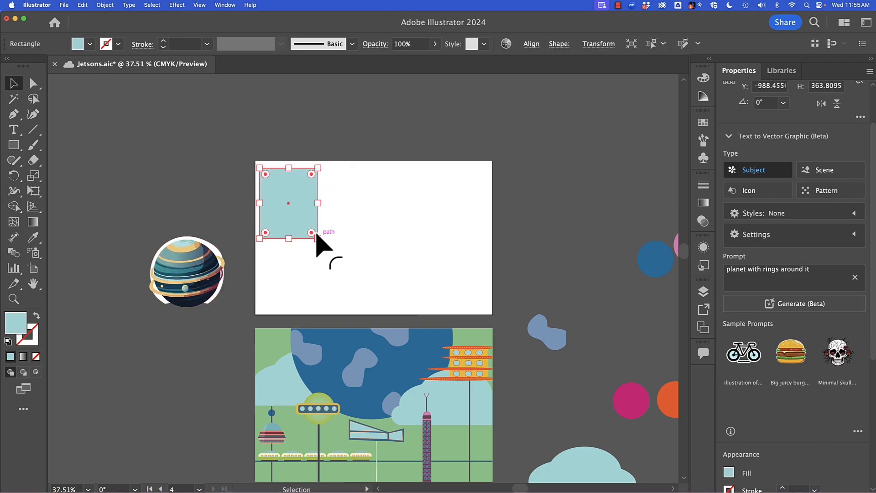
pyautogui.moveTo(313, 232); pyautogui.dragTo(478, 290)
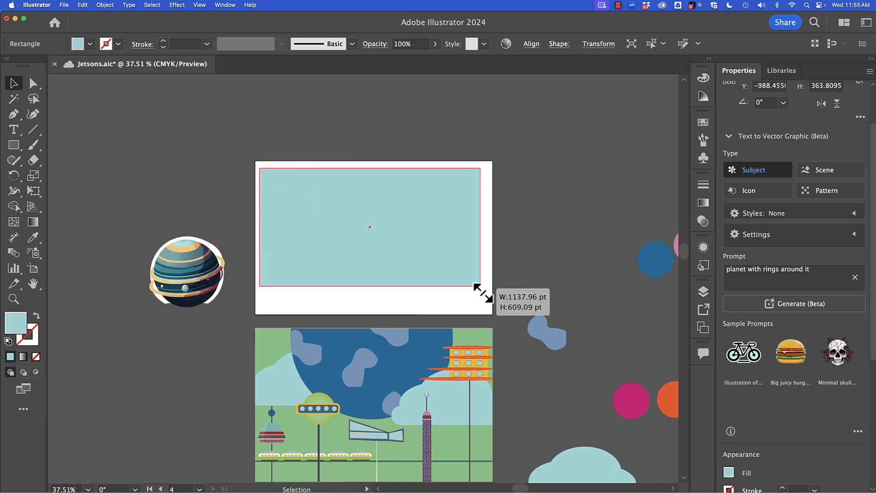
pyautogui.moveTo(479, 289); pyautogui.dragTo(479, 305)
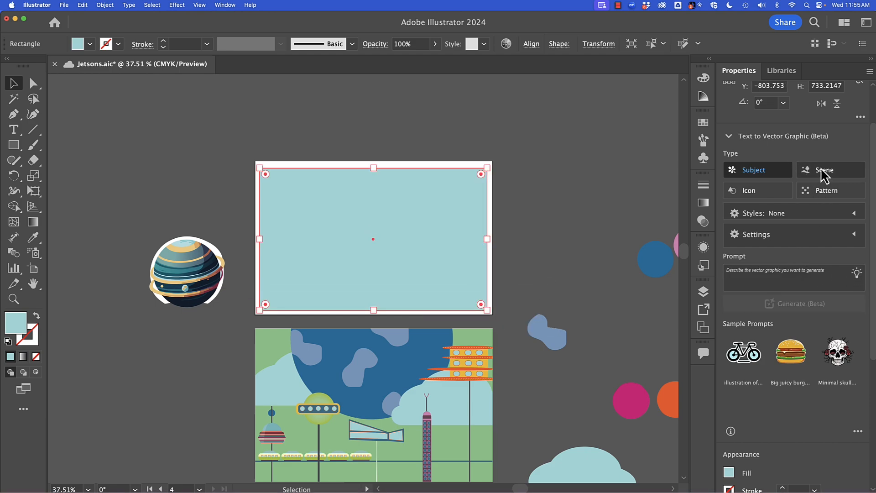
# Step: Generate a Scene from the prompt 'outer space with rocket'
pyautogui.click(830, 170)
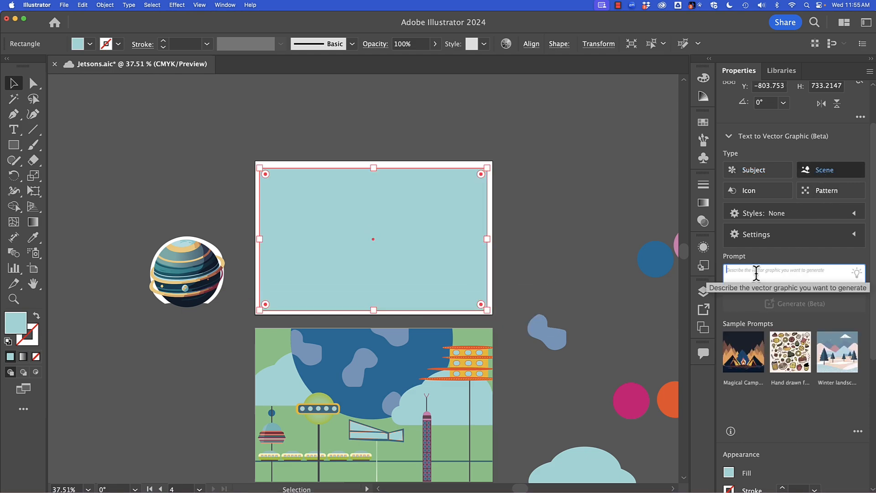
pyautogui.write('outer space with rock')
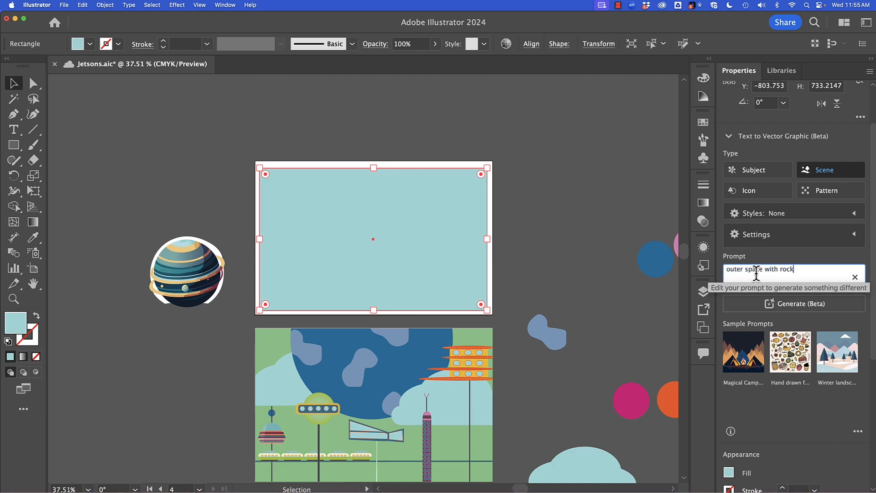
pyautogui.click(793, 304)
pyautogui.write('spaceship')
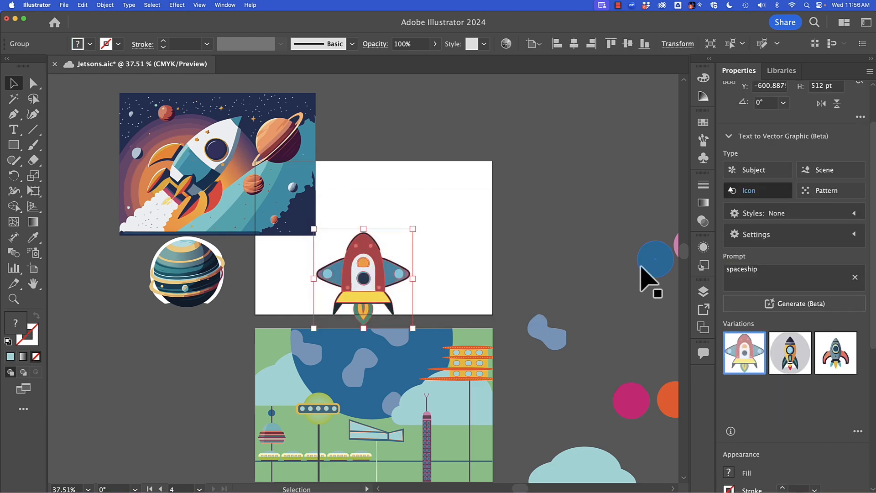
# Step: Pick the second, grey-circle rocket variation and move it to the artboard's upper right
pyautogui.click(789, 353)
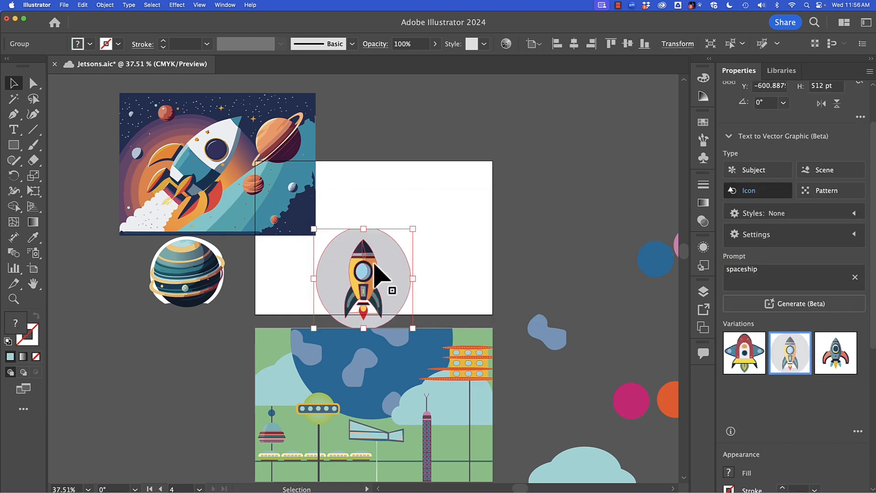
pyautogui.moveTo(362, 276); pyautogui.dragTo(416, 211)
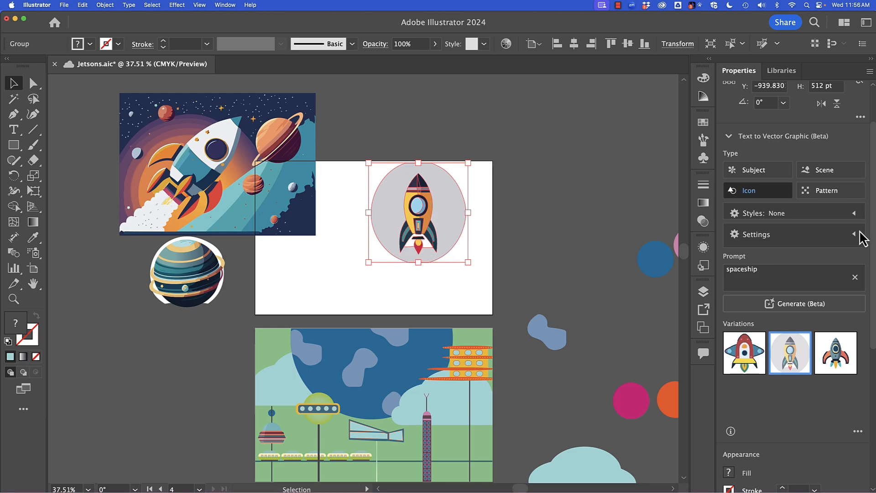
pyautogui.click(853, 234)
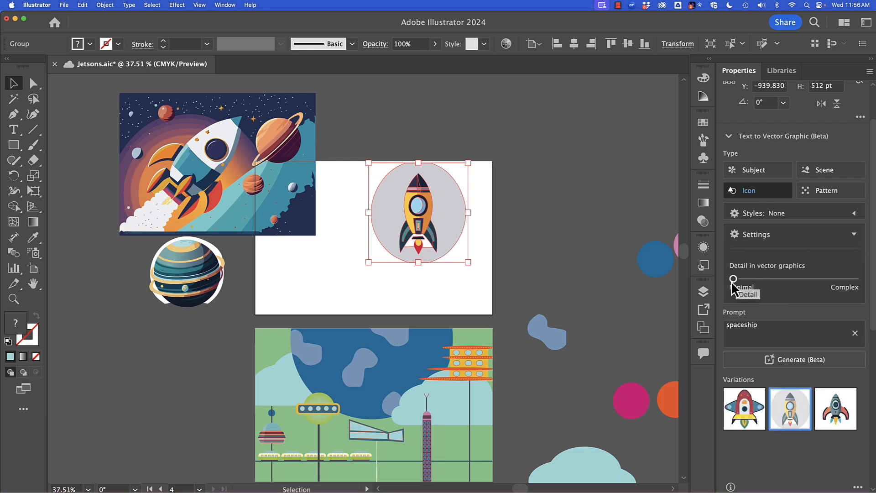
pyautogui.moveTo(435, 285)
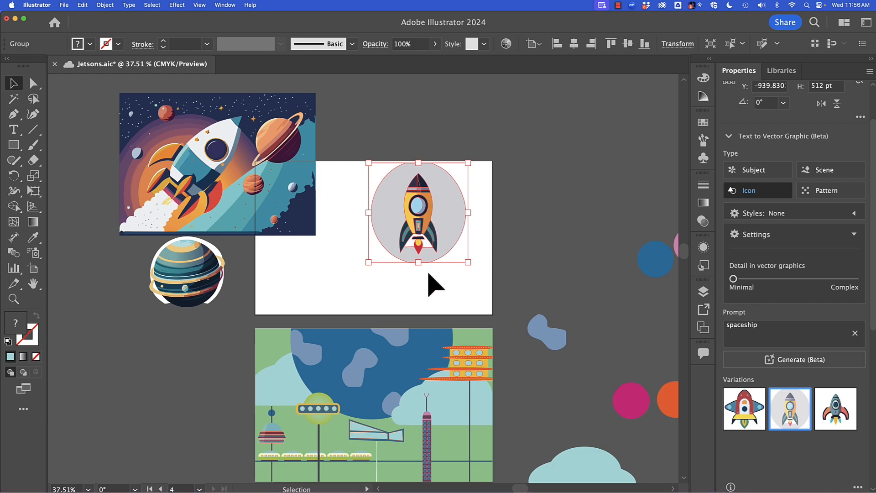
pyautogui.moveTo(853, 250)
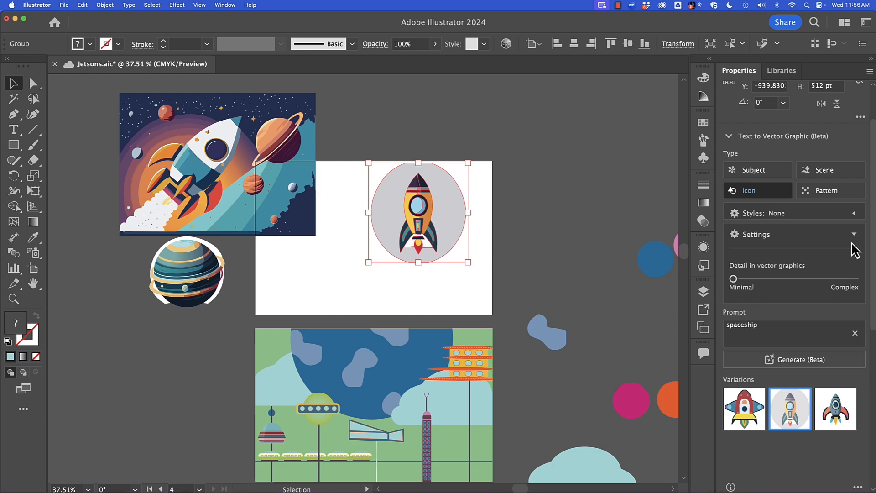
pyautogui.click(757, 234)
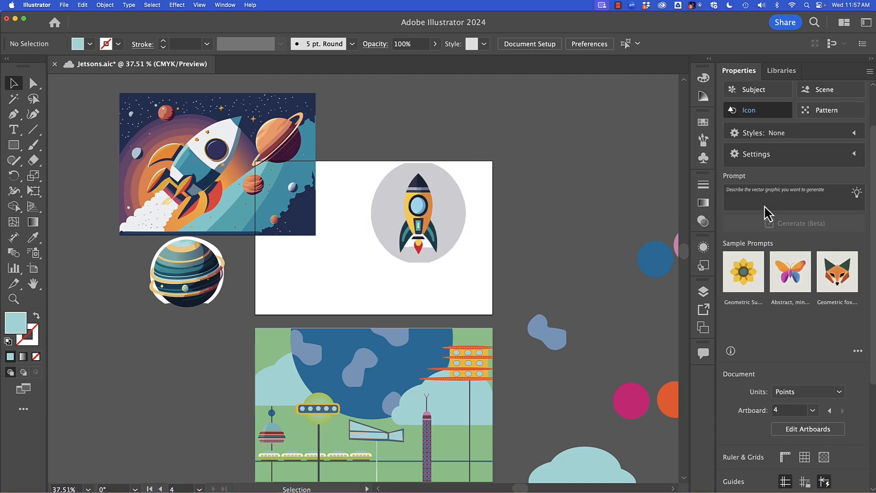
# Step: Generate a house icon from 'home' and place it on the artboard's lower left
pyautogui.click(793, 223)
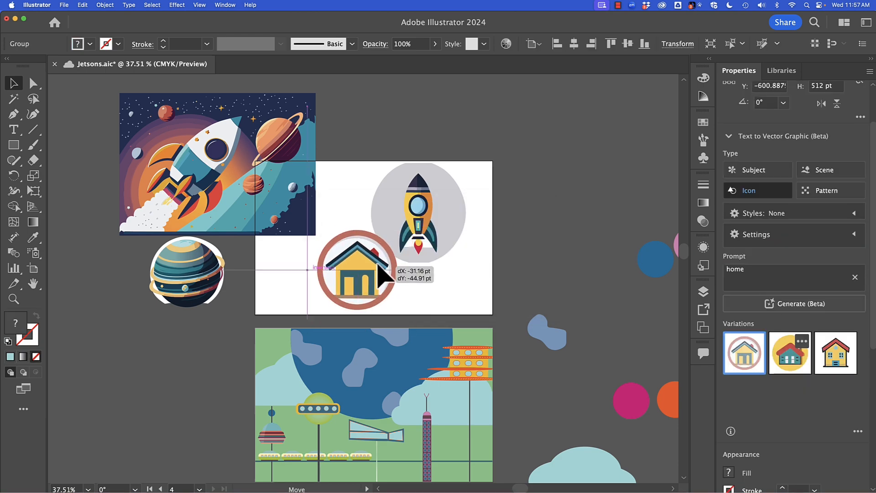
pyautogui.moveTo(388, 279); pyautogui.dragTo(322, 268)
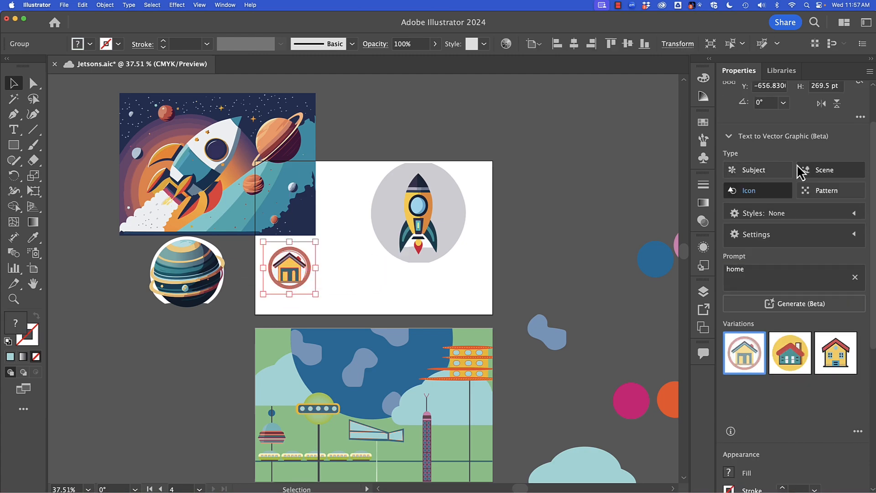
pyautogui.moveTo(849, 277)
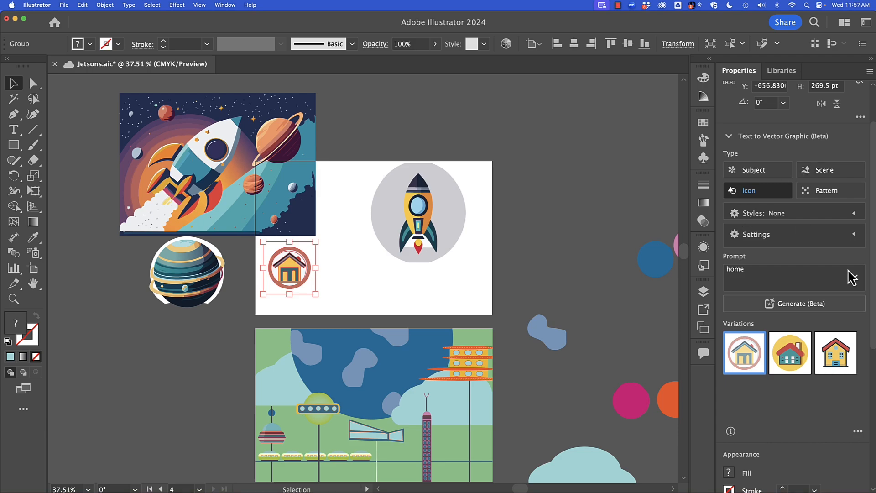
# Step: Clear the 'home' prompt and expand the Styles reference asset options
pyautogui.click(792, 274)
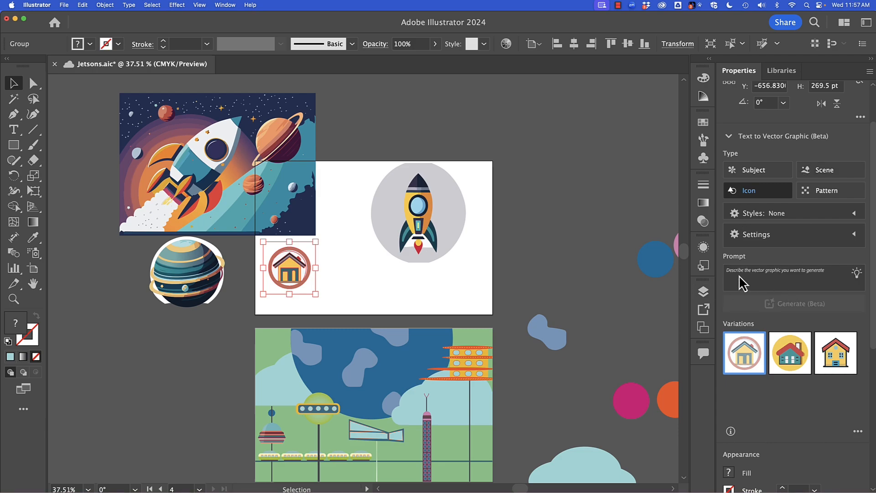
pyautogui.moveTo(799, 271)
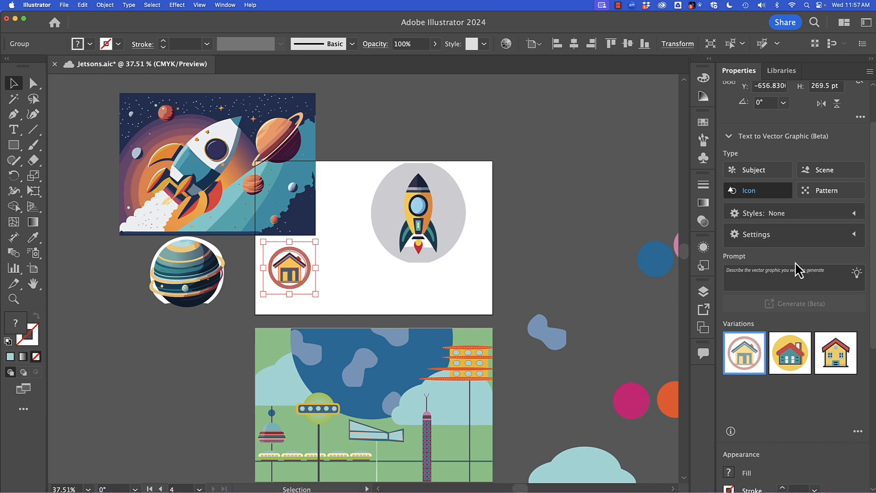
pyautogui.moveTo(854, 216)
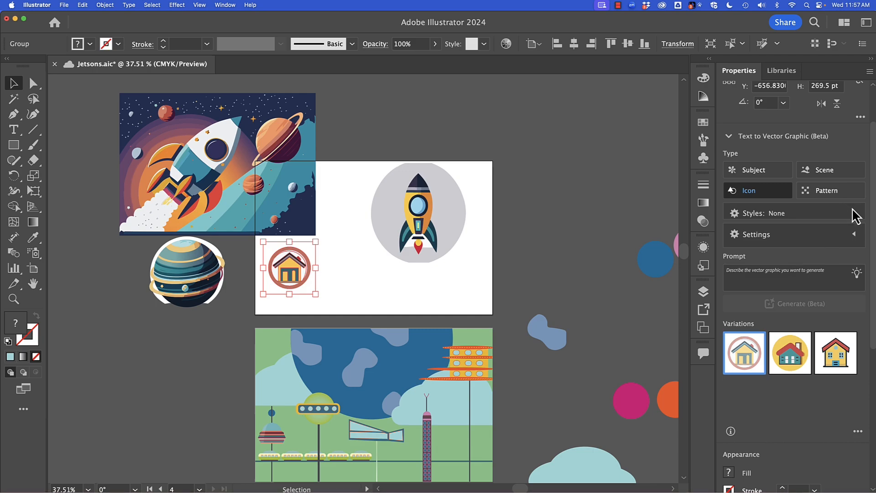
pyautogui.click(854, 213)
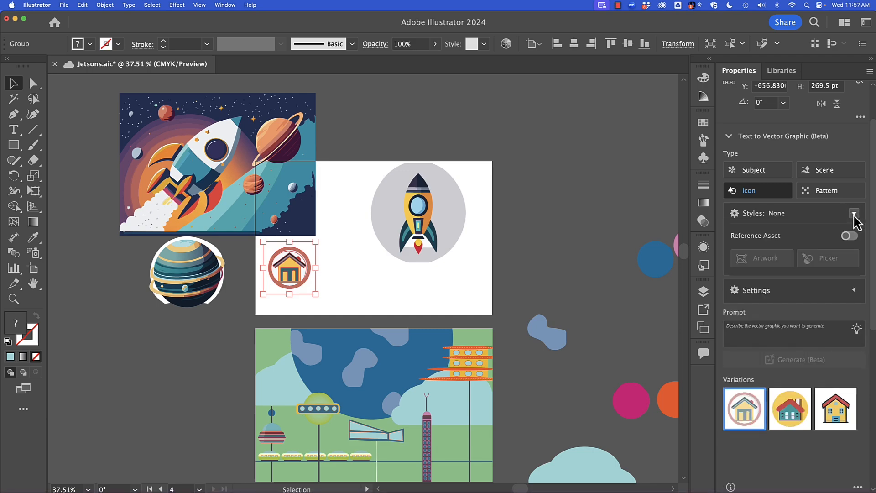